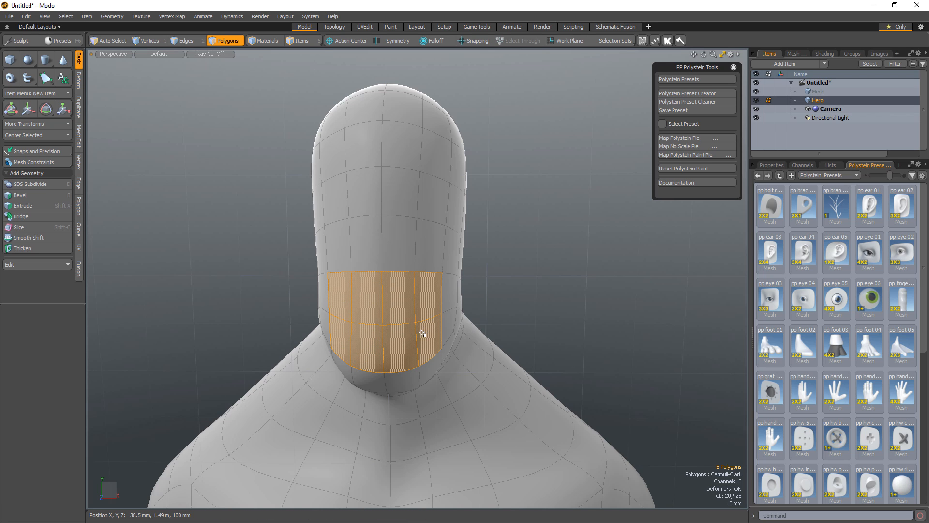
- Stitch a Polystein mouth preset into the selected chin polygons, giving the head lips
{"action": "scroll", "scroll_direction": "down", "scroll_amount": 3}
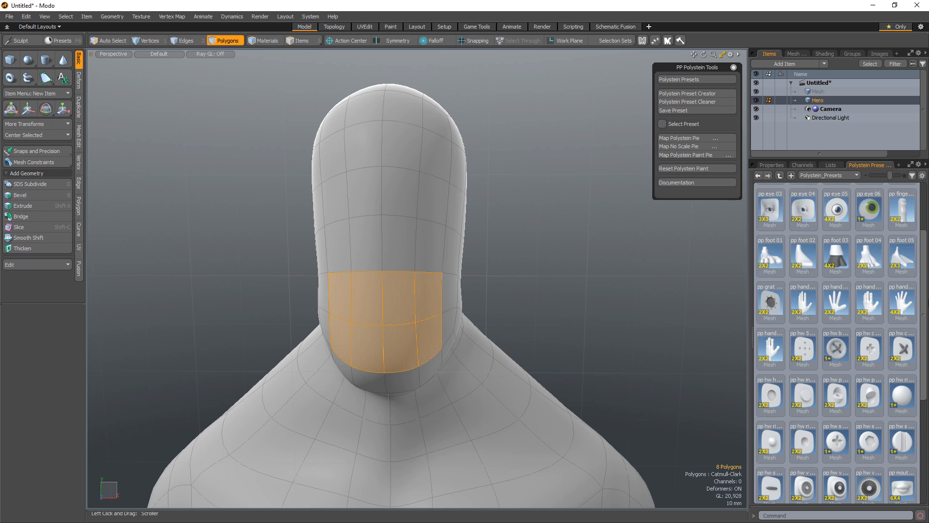
{"action": "scroll", "scroll_direction": "down", "scroll_amount": 3}
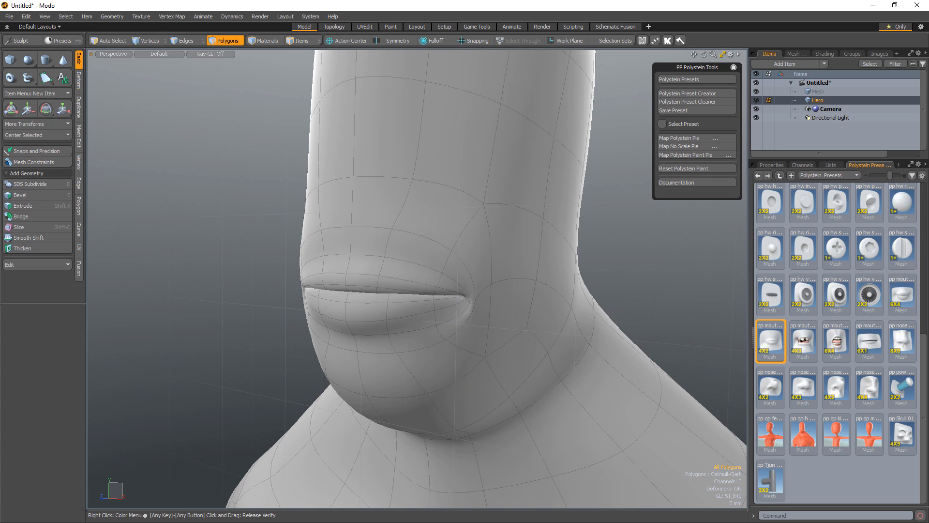
{"action": "mouse_move", "coordinate": [687, 94]}
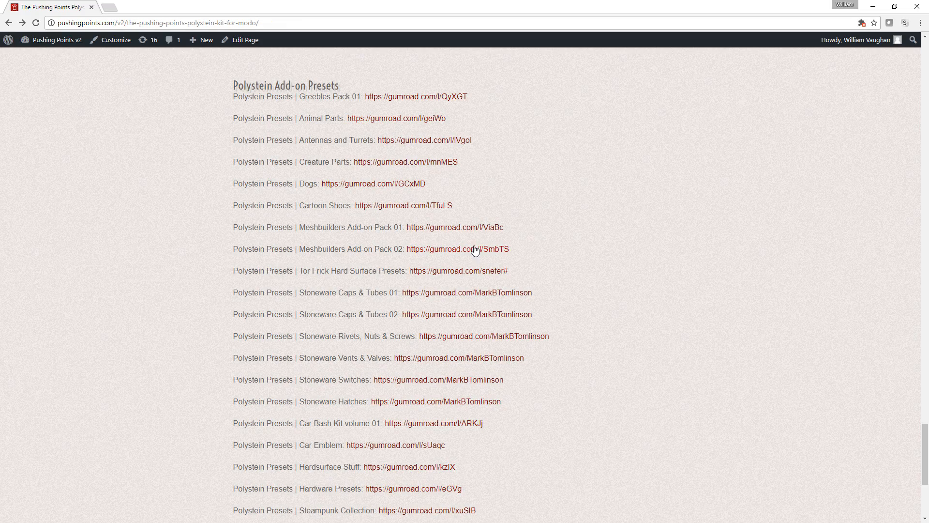
- Show the Polystein Add-on Presets list on the pushingpoints.com Polystein Kit page
{"action": "left_click", "coordinate": [458, 249]}
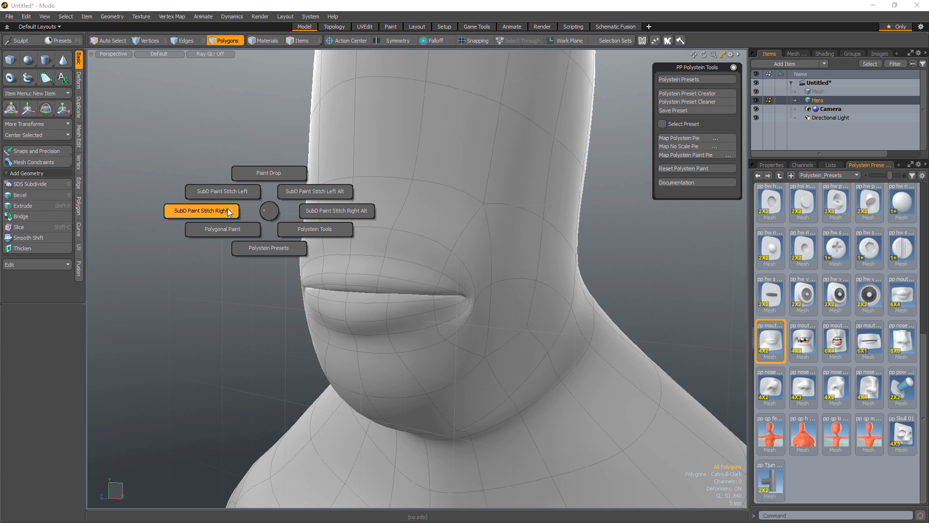
{"action": "mouse_move", "coordinate": [269, 210]}
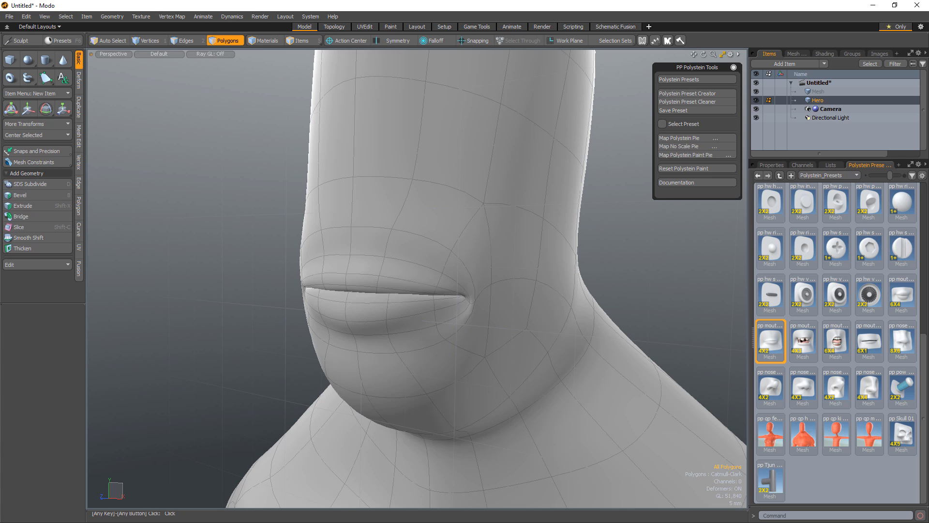
- Stitch the pp ear 01 preset onto the tall side-of-head patch using the Left placement option
{"action": "key", "text": "shift+f"}
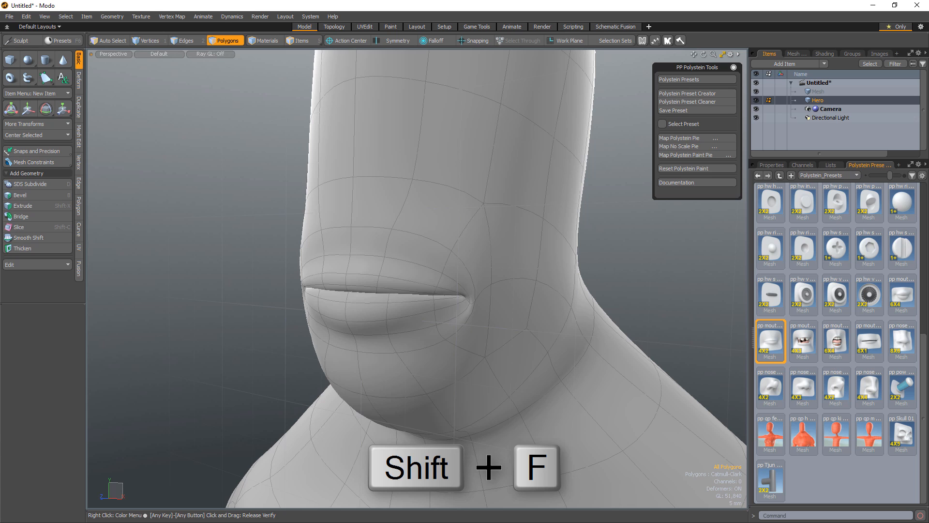
{"action": "key", "text": "shift+f"}
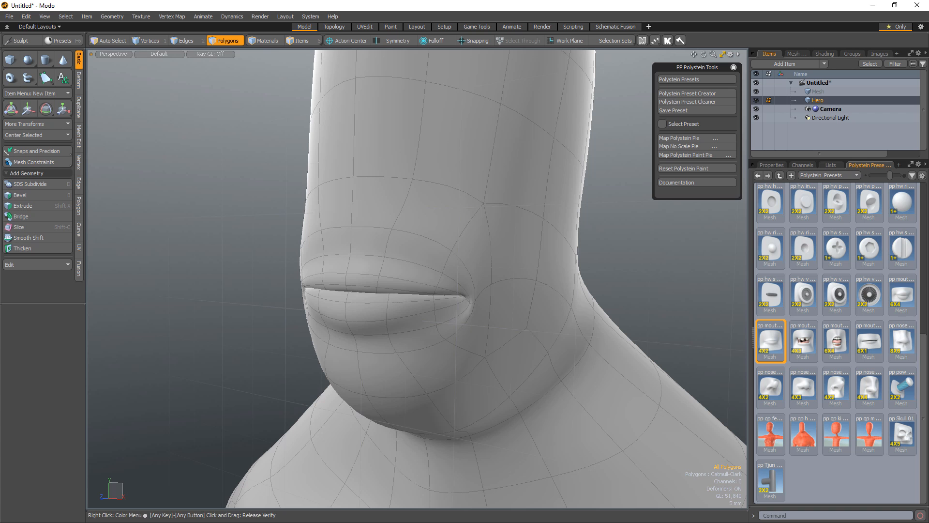
{"action": "scroll", "scroll_direction": "up", "scroll_amount": 3}
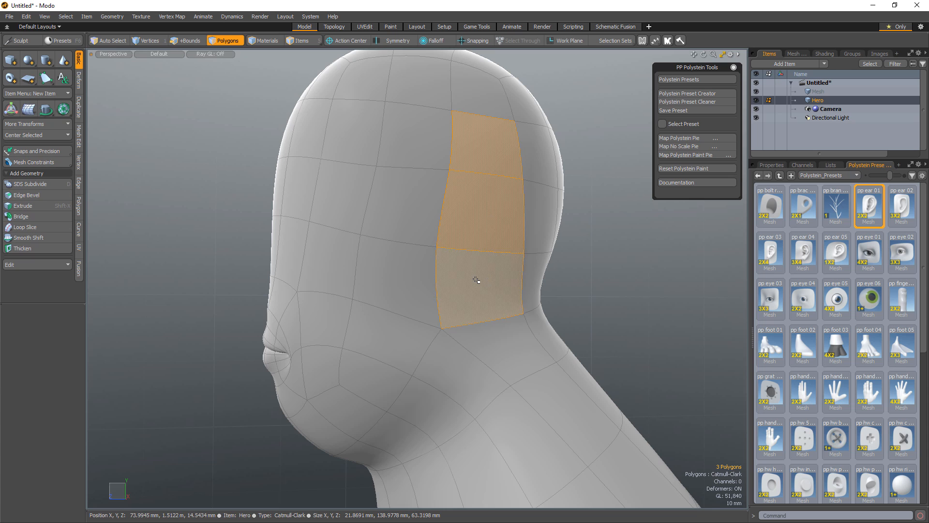
{"action": "key", "text": "shift+f"}
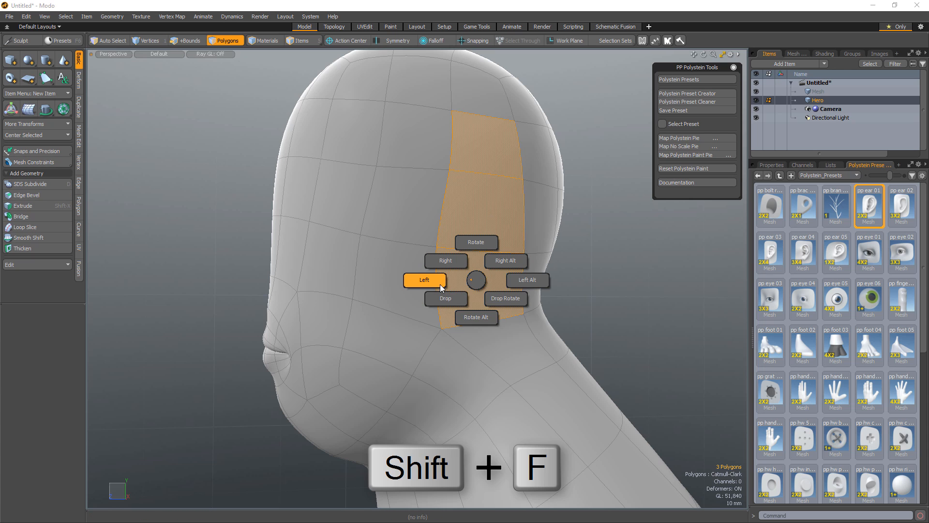
{"action": "left_click", "coordinate": [423, 279]}
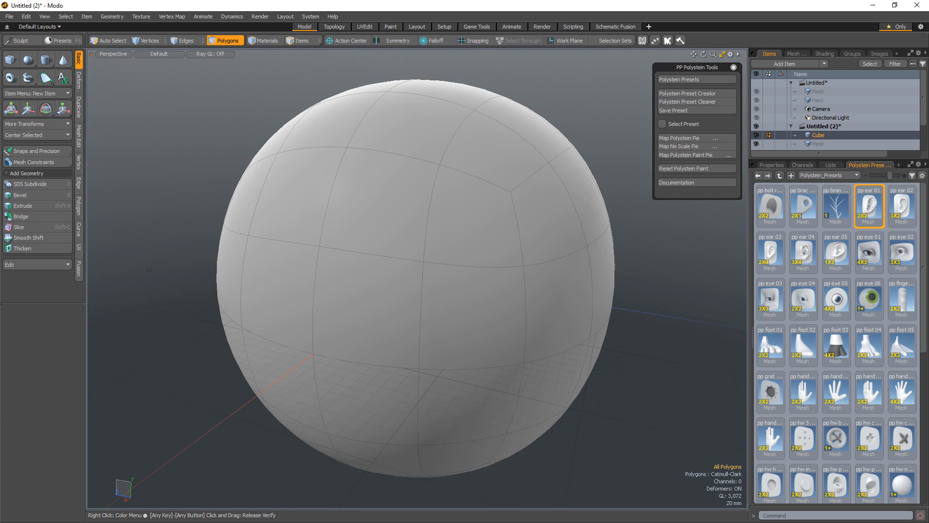
- Stitch the hole preset into the sphere's four selected polygons with the No Scale option
{"action": "key", "text": "ctrl+shift+f"}
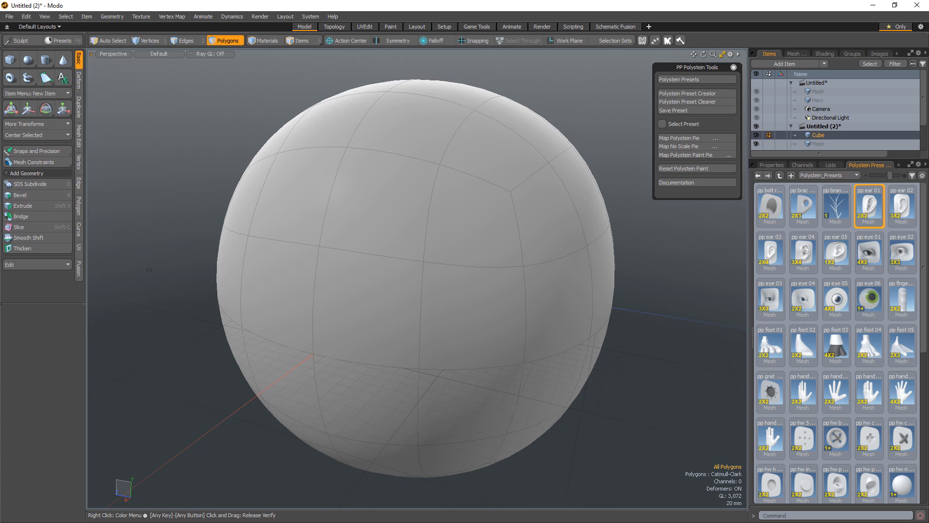
{"action": "mouse_move", "coordinate": [769, 207]}
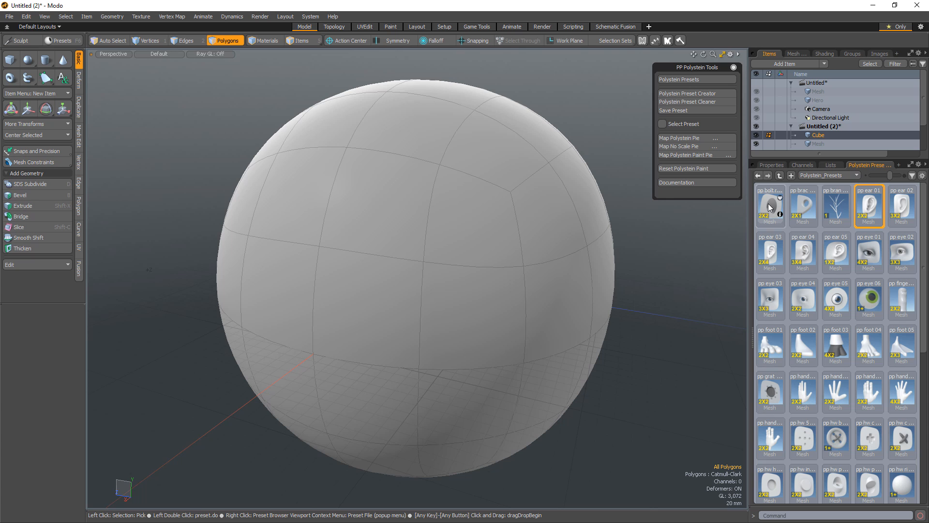
{"action": "left_click", "coordinate": [449, 263]}
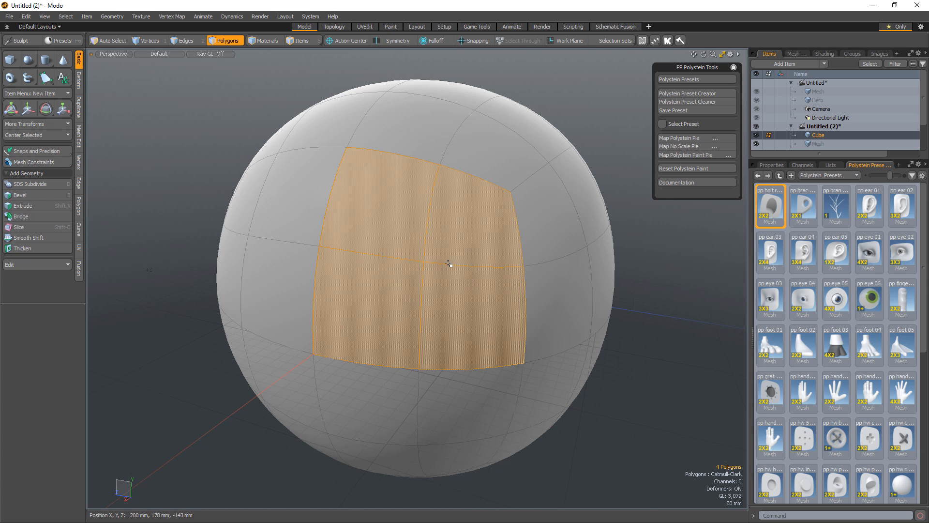
{"action": "key", "text": "ctrl+shift+f"}
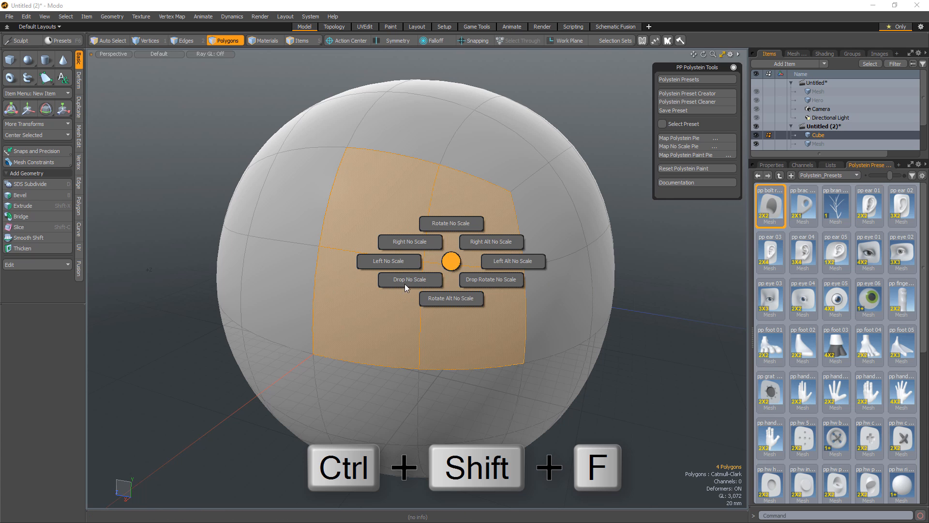
{"action": "left_click", "coordinate": [408, 279]}
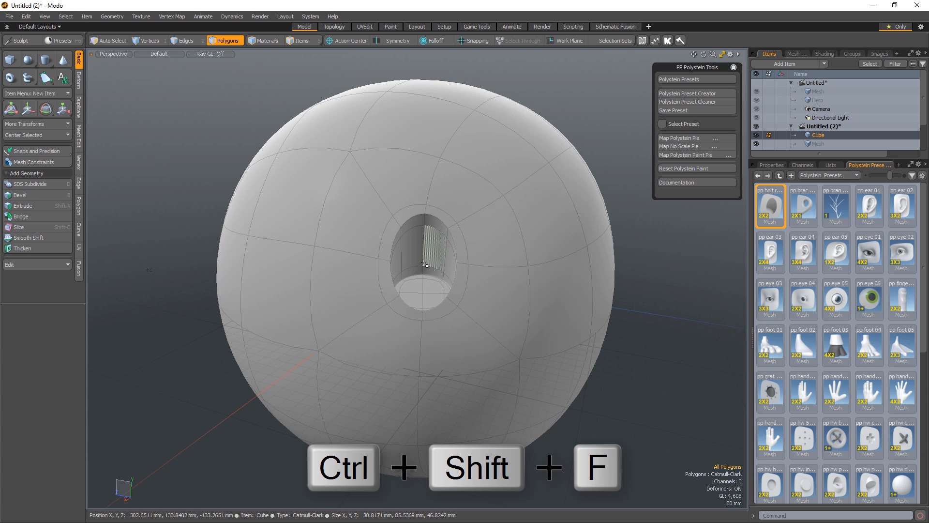
{"action": "key", "text": "ctrl+shift+f"}
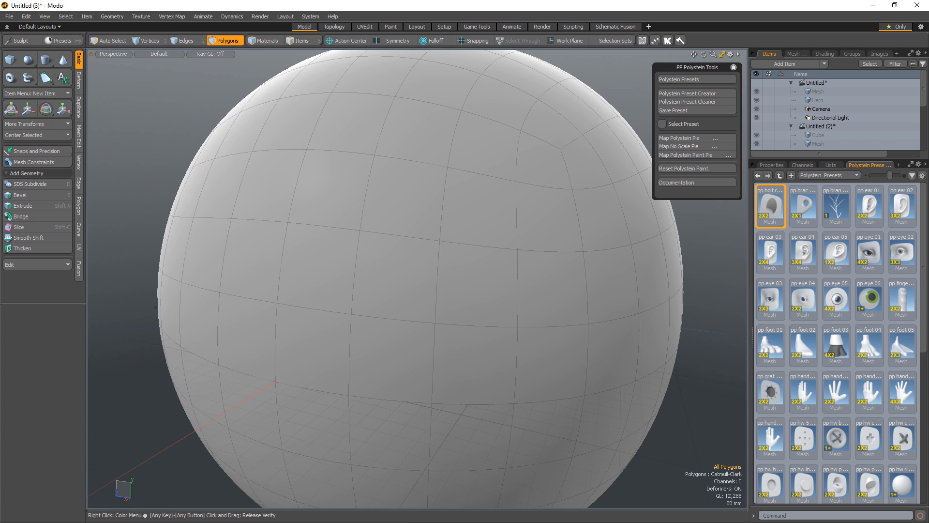
- Paint the pp ear 01 preset onto the four-polygon patch via Polygonal Paint, then mark a polygon below
{"action": "key", "text": "alt+ctrl+f"}
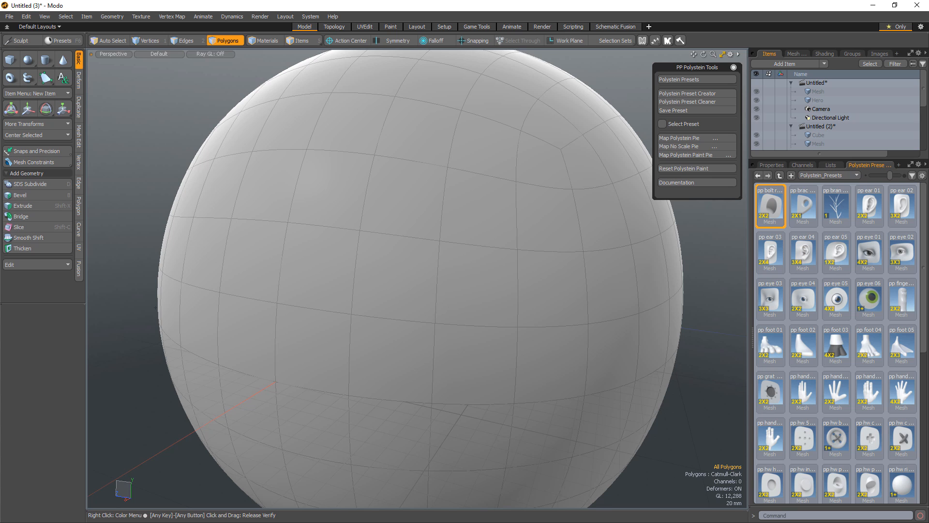
{"action": "mouse_move", "coordinate": [869, 206]}
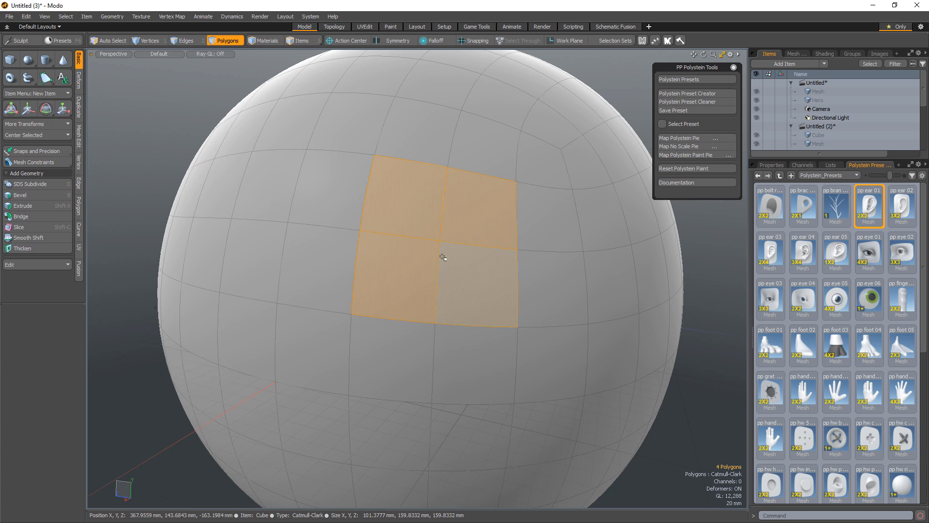
{"action": "key", "text": "alt+ctrl+f"}
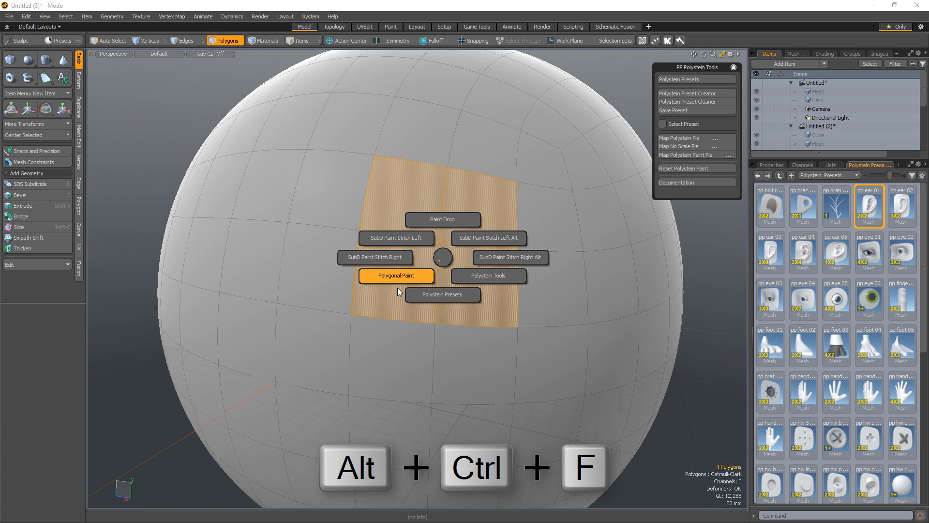
{"action": "left_click", "coordinate": [394, 276]}
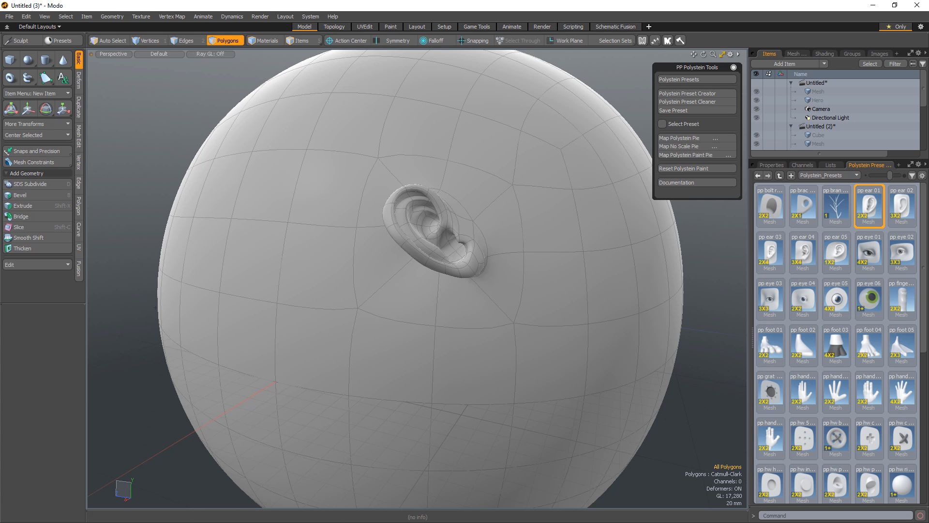
{"action": "left_click", "coordinate": [304, 224]}
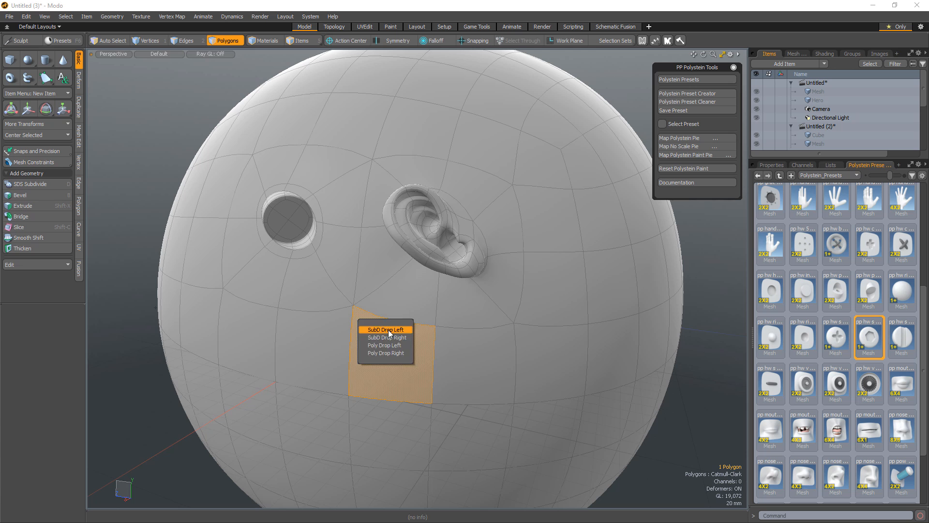
- Drop hex-bolt presets onto the sphere surface around the ear and hole with SubD Drop Left
{"action": "left_click", "coordinate": [385, 329]}
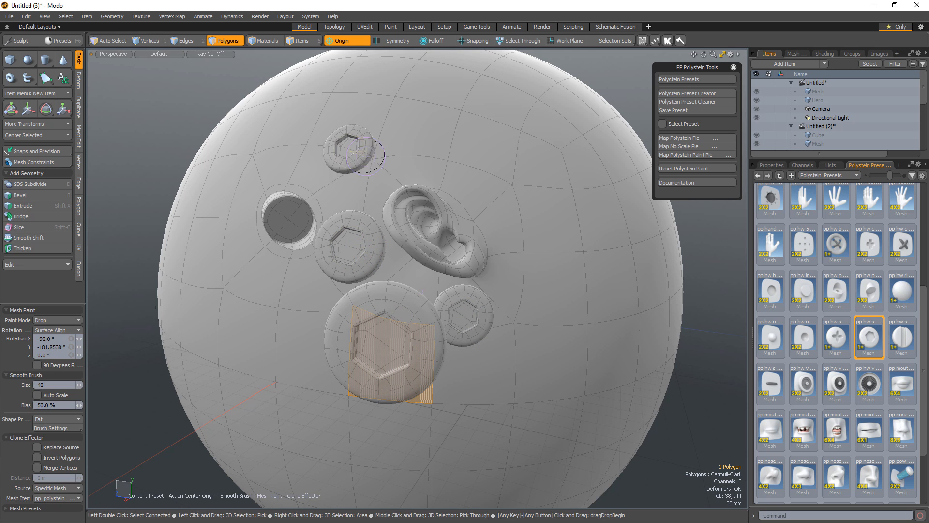
{"action": "left_click", "coordinate": [348, 40]}
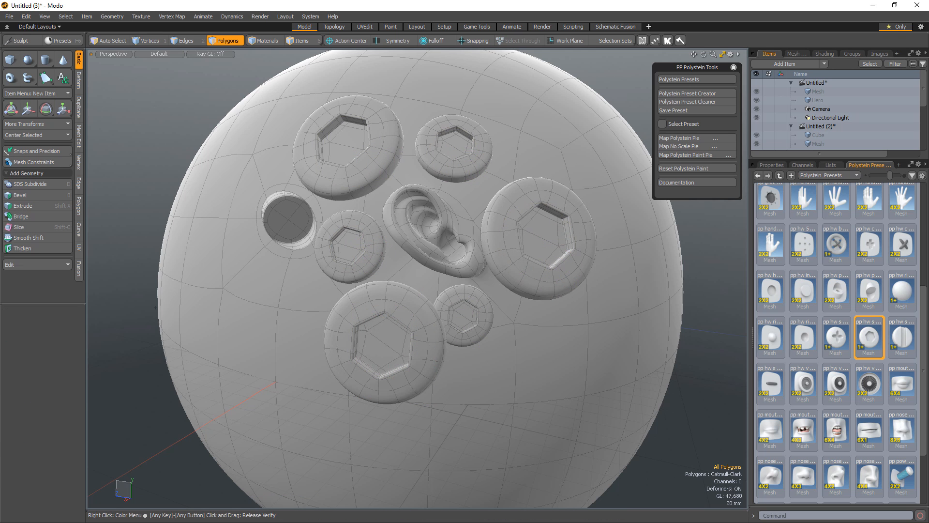